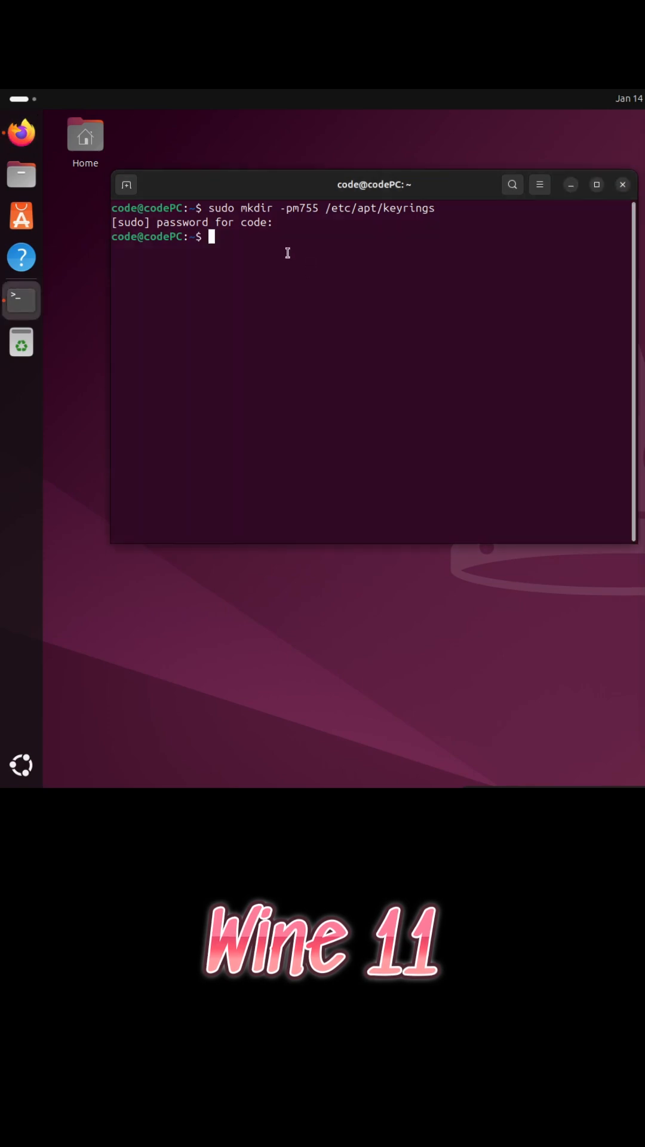
Paste the WineHQ signing-key download command into the terminal.
right_click(257, 283)
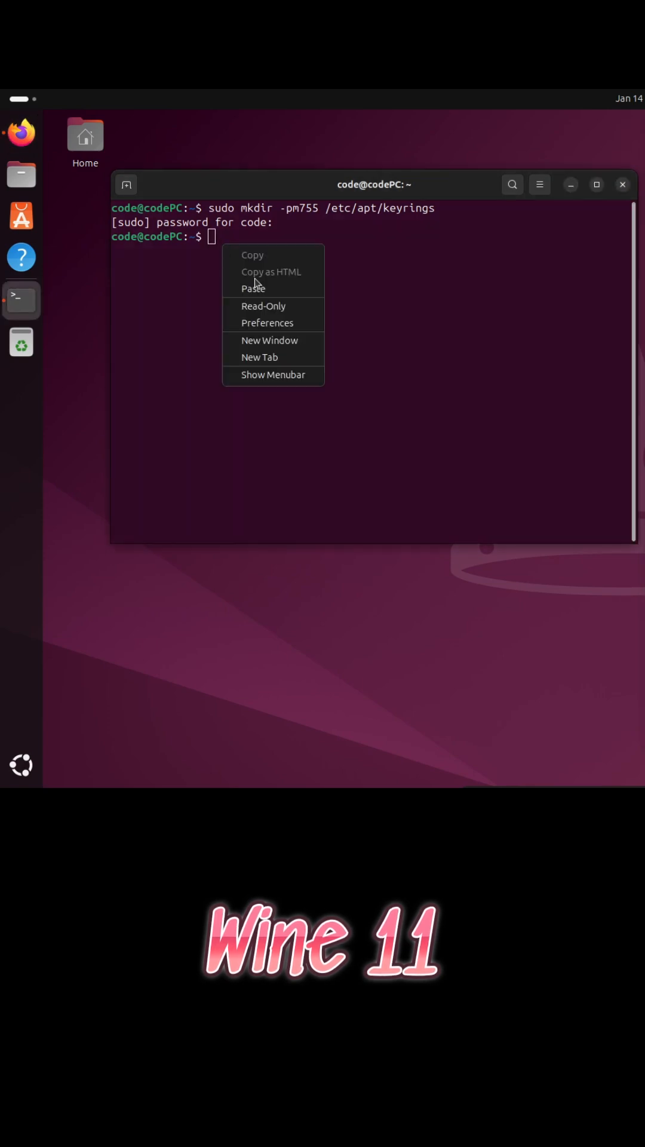
left_click(252, 287)
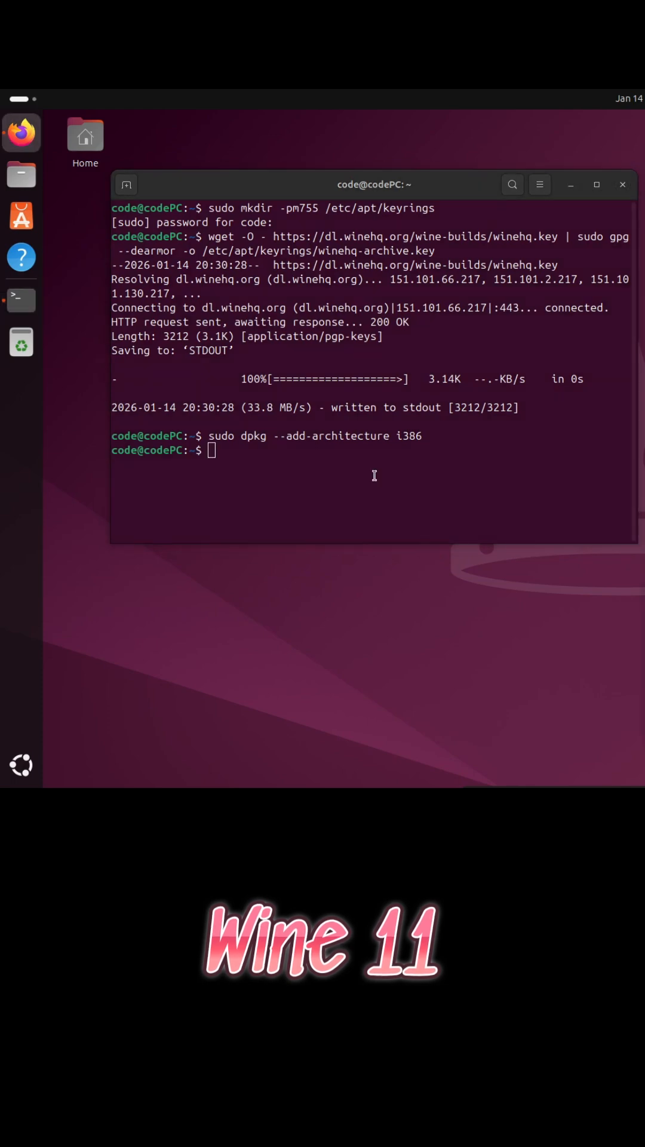
Fetch winehq-noble.sources and paste 'sudo apt update' to refresh package lists.
key("Return")
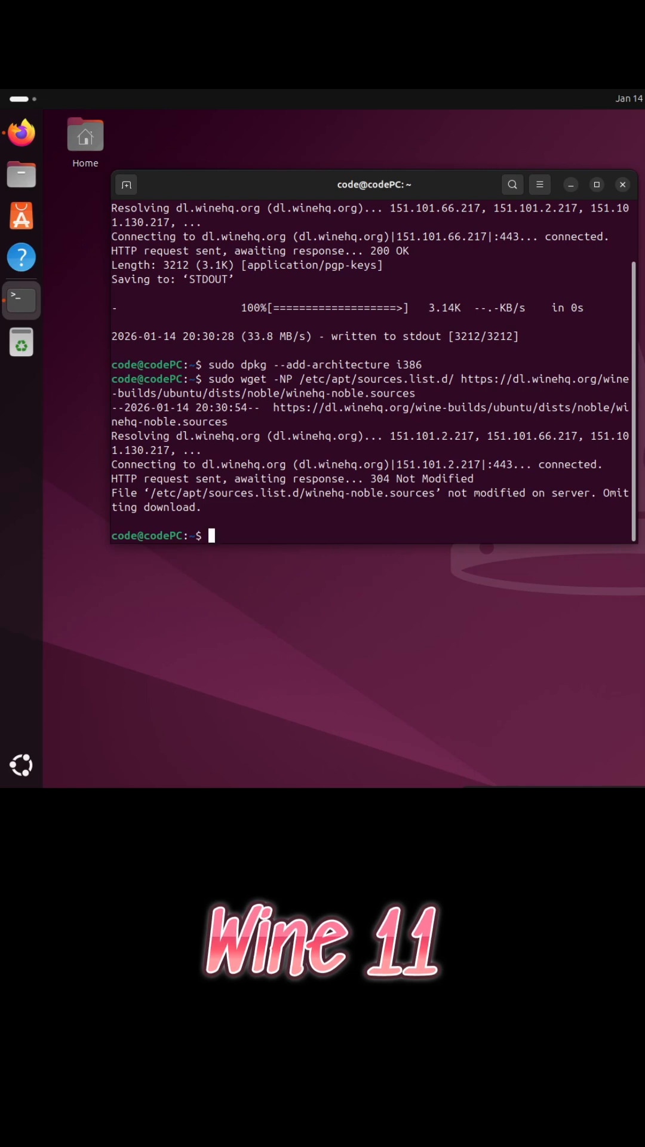
right_click(213, 534)
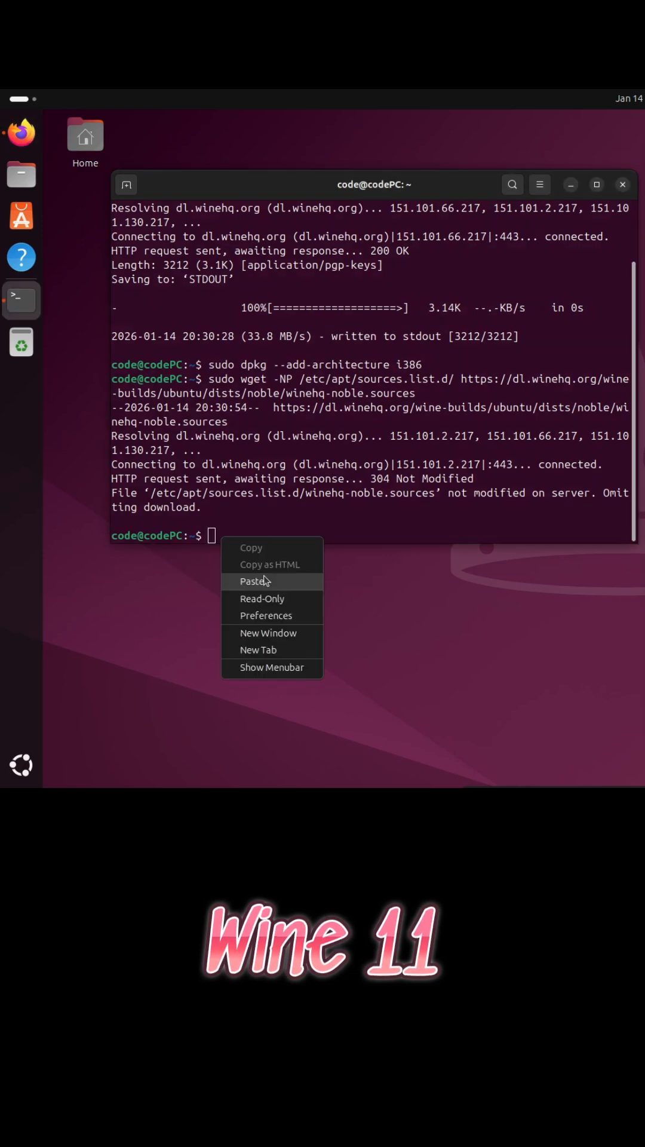
left_click(254, 581)
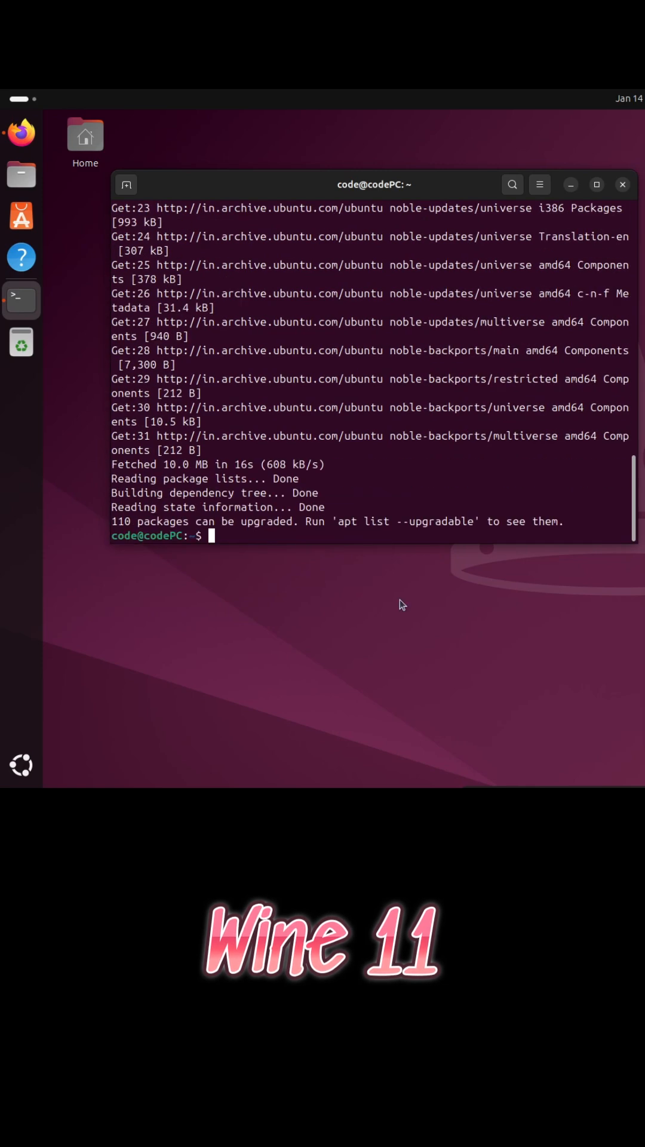
Confirm the Wine install with 'y', then launch winecfg after checking wine-11.0.
type("y")
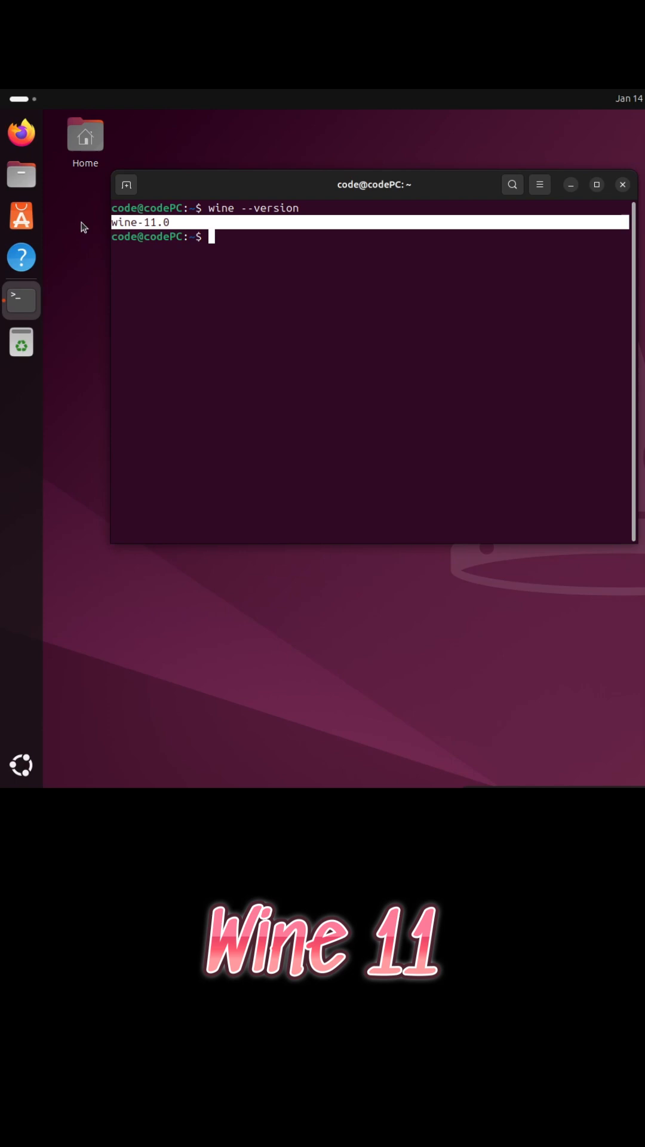
type("winecfg")
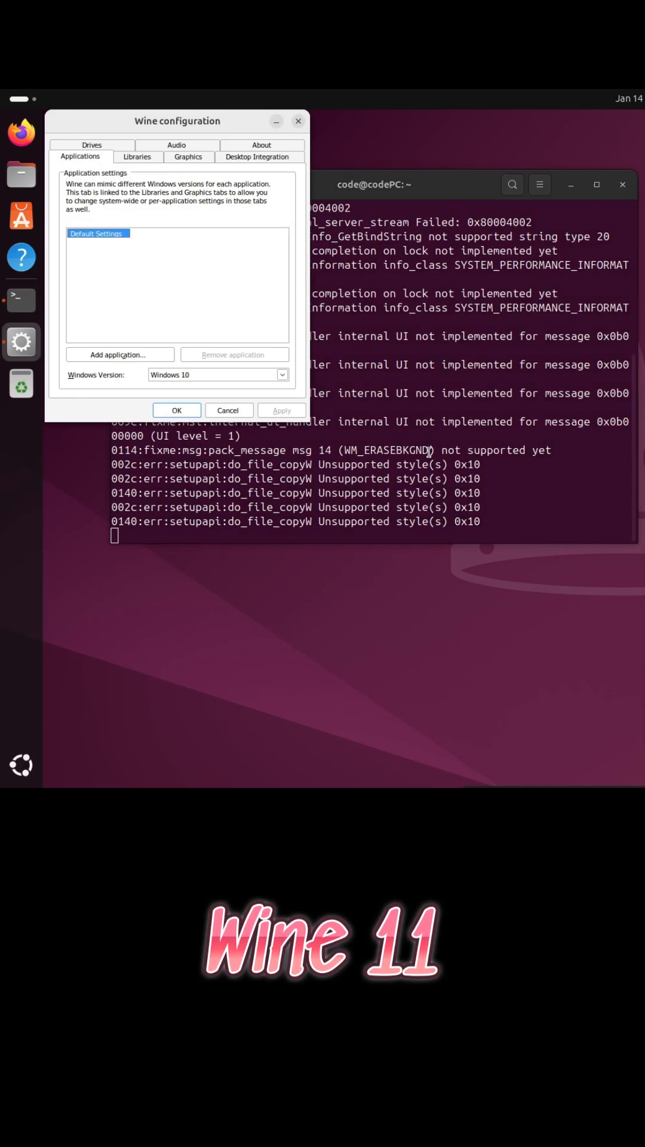
Centre the Wine configuration window and set Windows Version to Windows 11.
left_click_drag(177, 121, 343, 245)
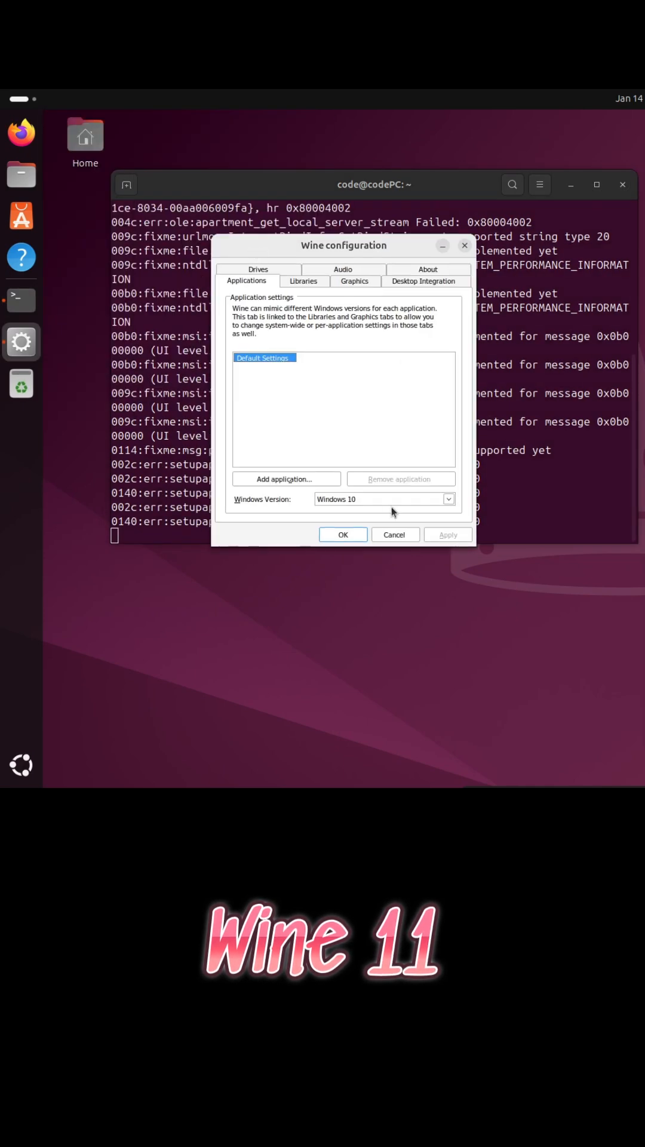
left_click(385, 499)
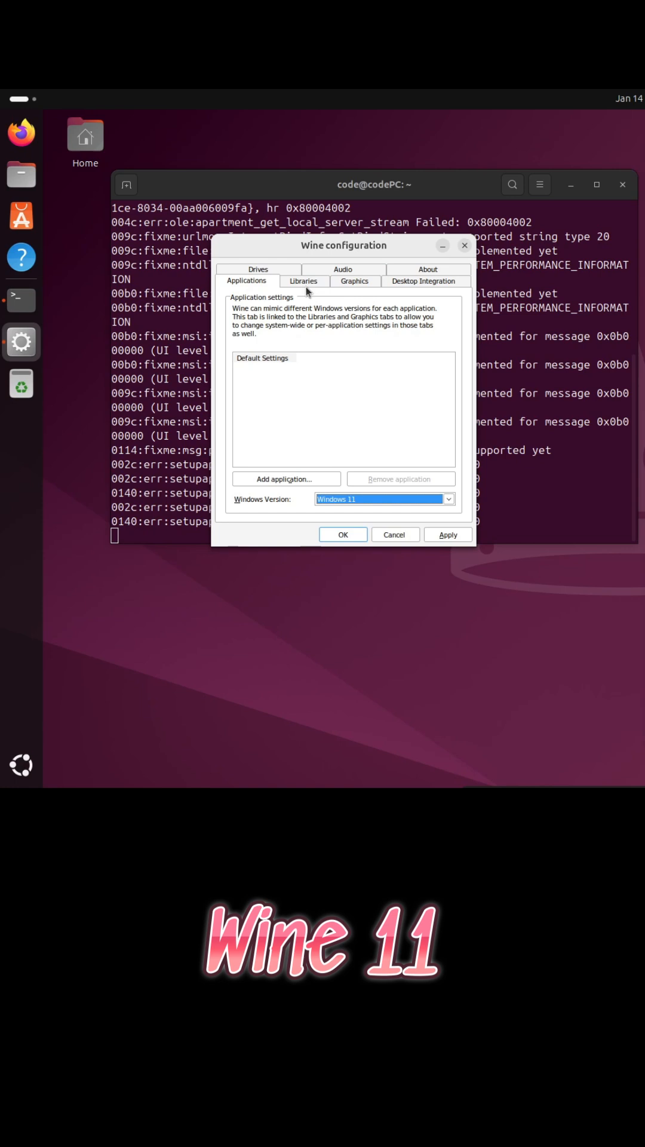
Inspect the Graphics, Desktop Integration, Audio (winepulse, stereo) and About pages.
left_click(355, 281)
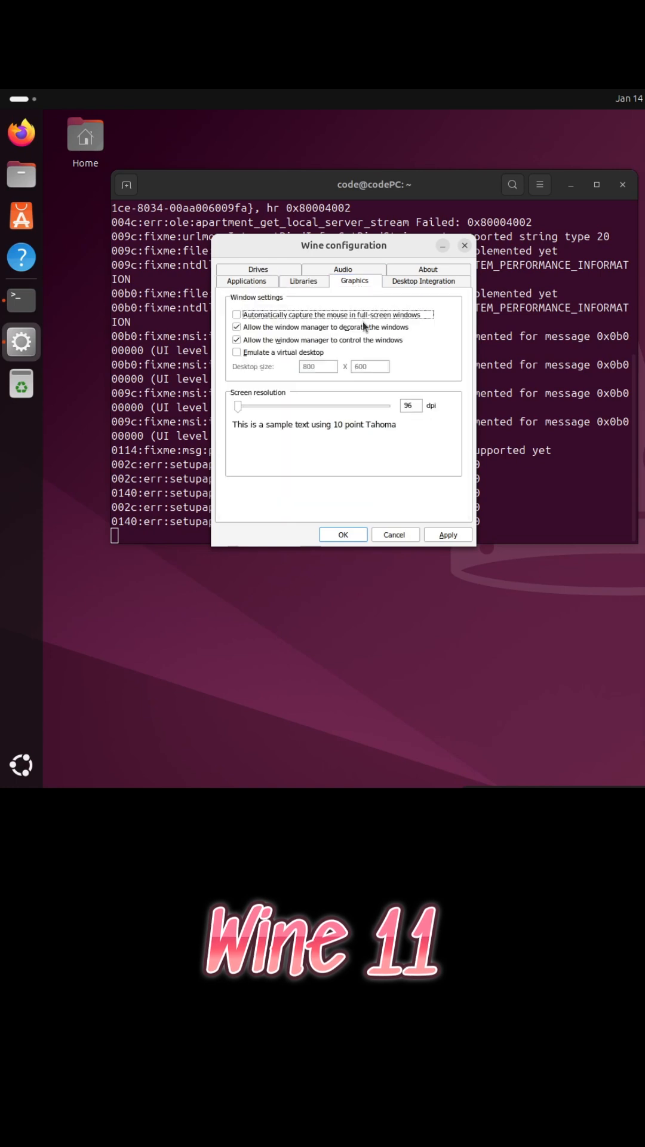
left_click(424, 281)
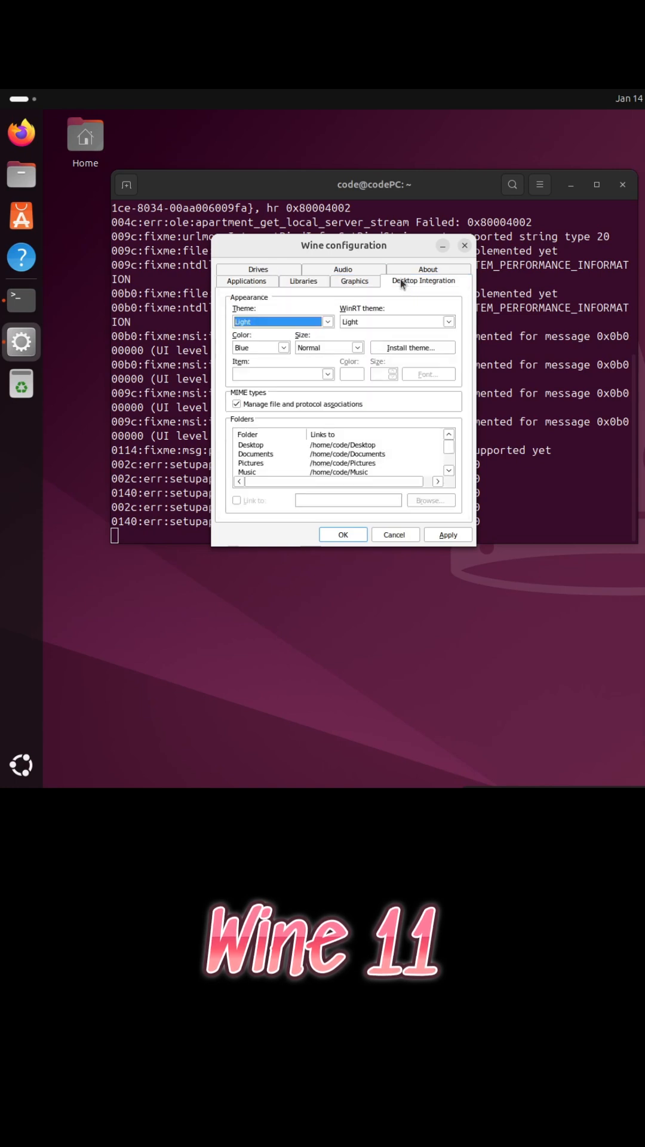
left_click(342, 281)
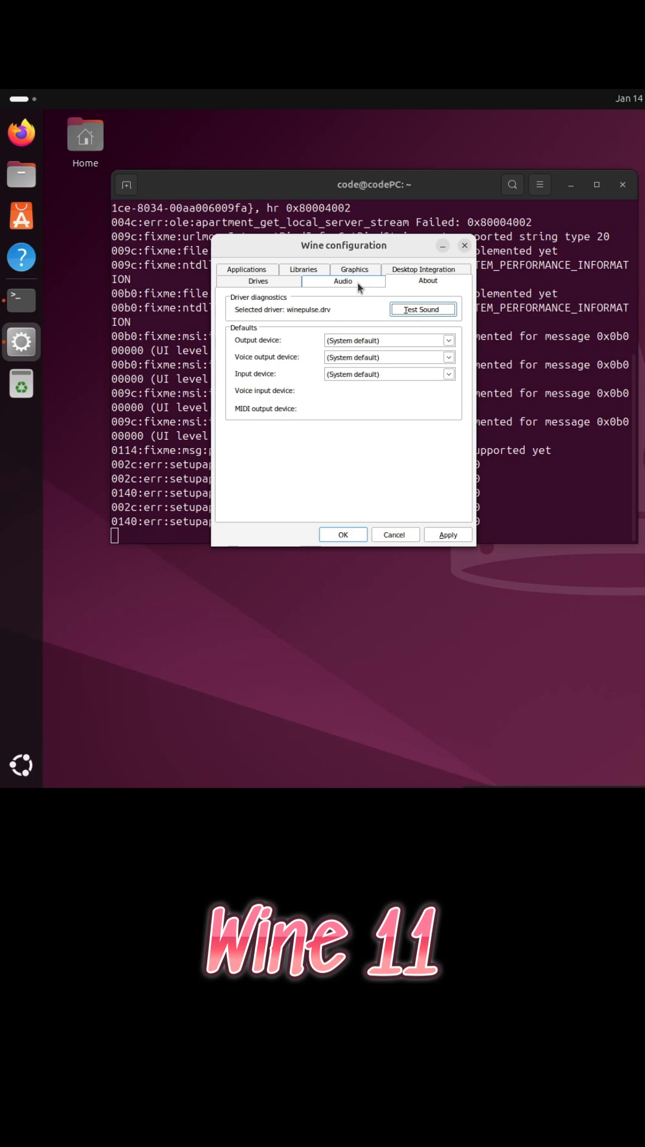
left_click(343, 281)
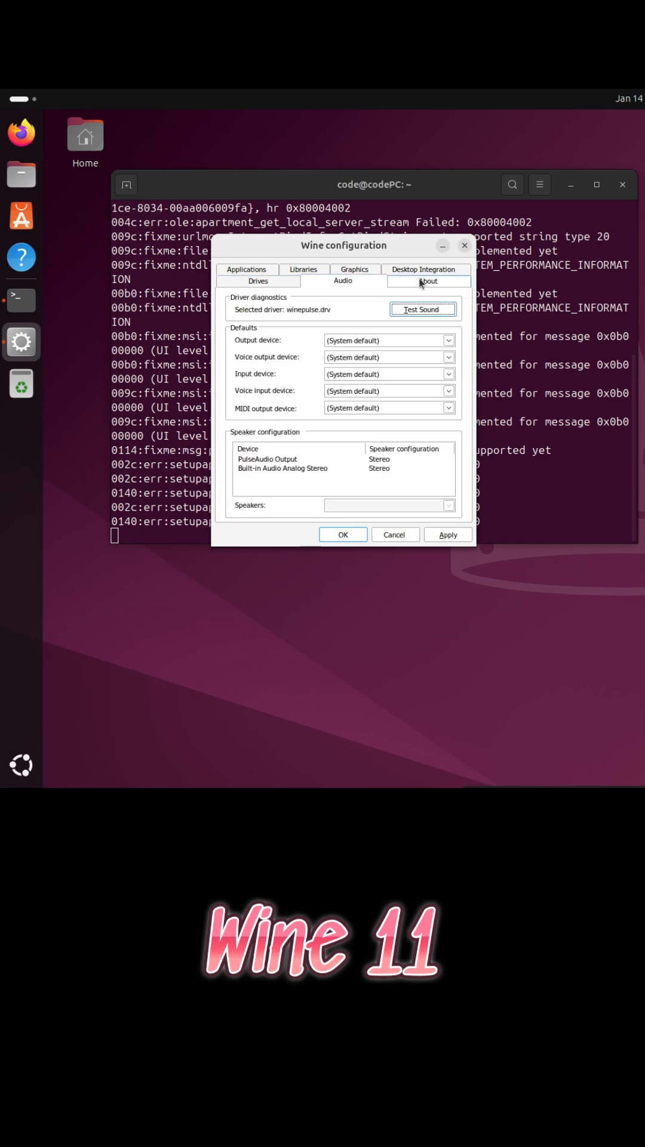